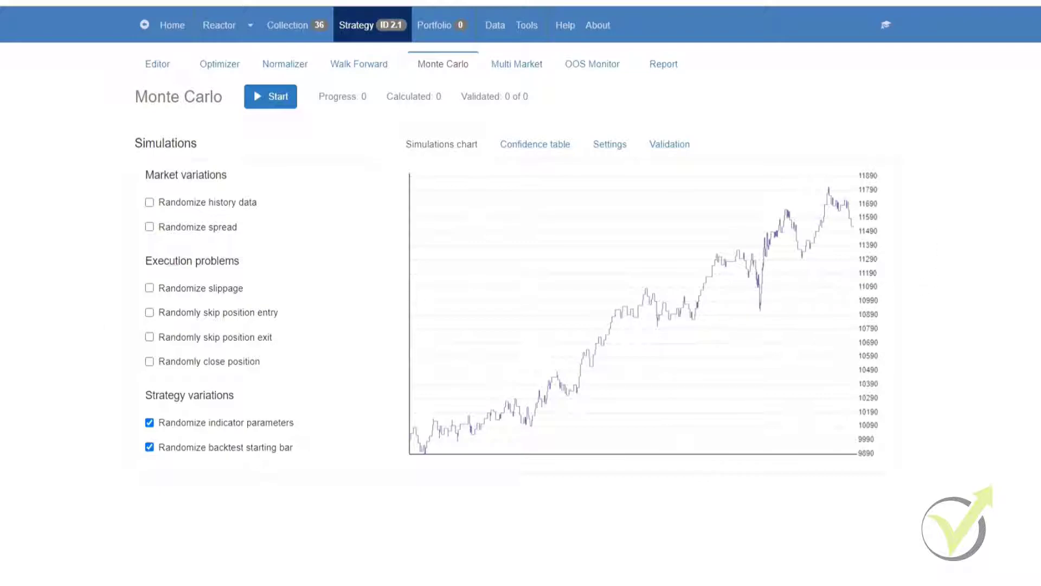
{"action": "mouse_move", "coordinate": [622, 4]}
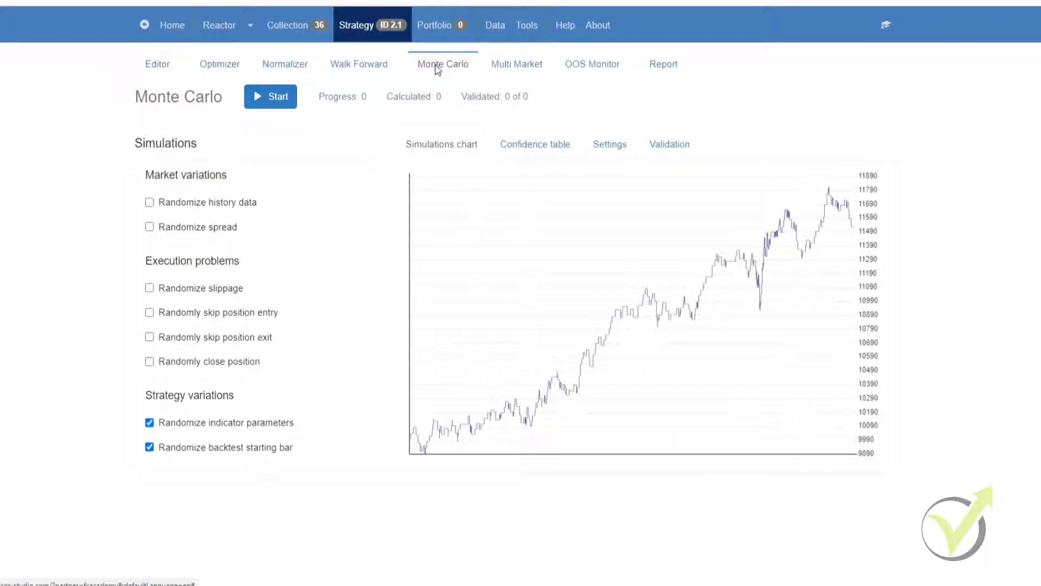
{"action": "mouse_move", "coordinate": [357, 507]}
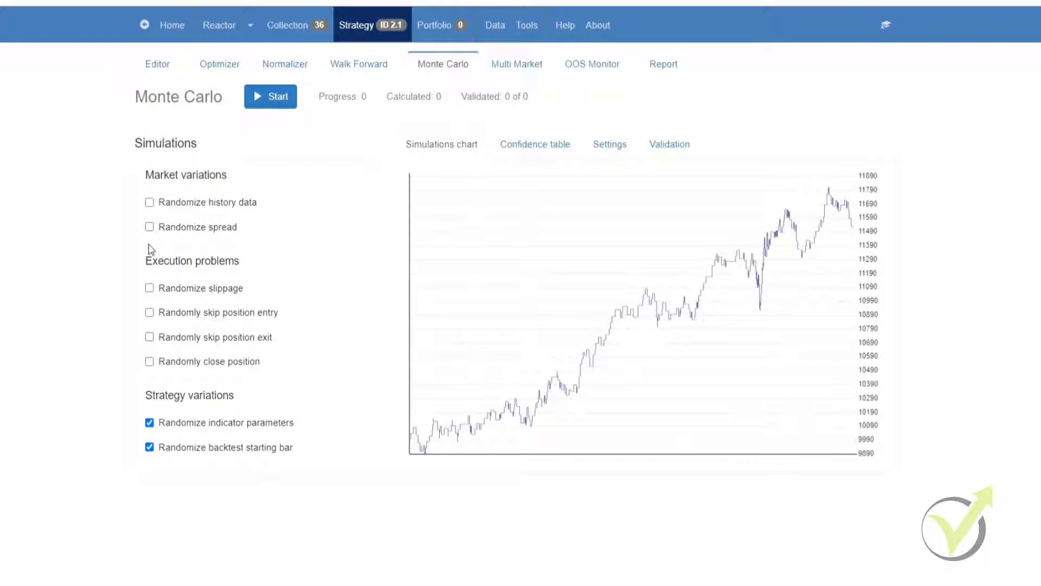
{"action": "mouse_move", "coordinate": [552, 199]}
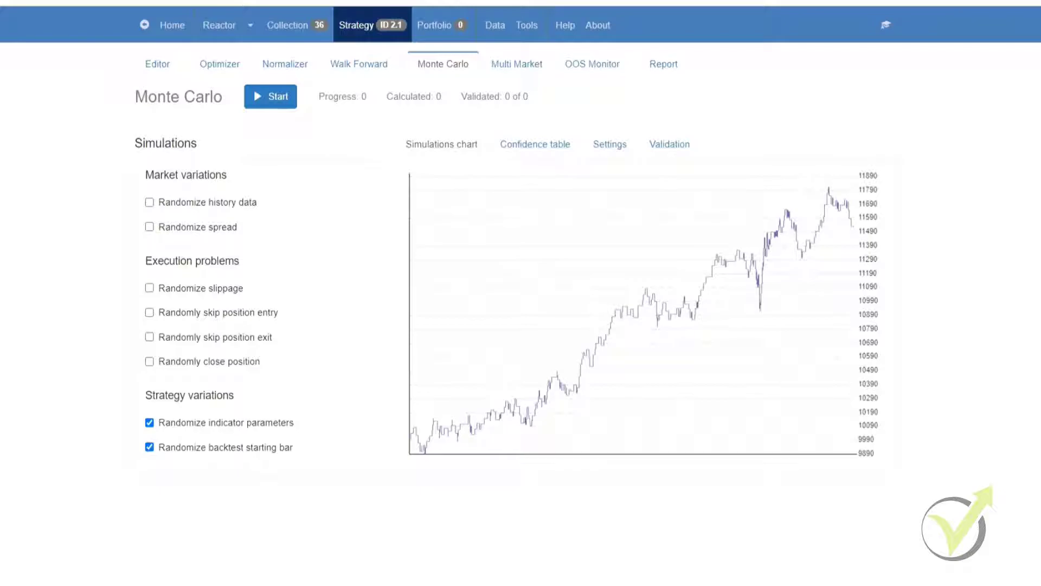
Glance at the simulation parameters, then start the Monte Carlo test to draw 20 simulations
{"action": "left_click", "coordinate": [609, 144]}
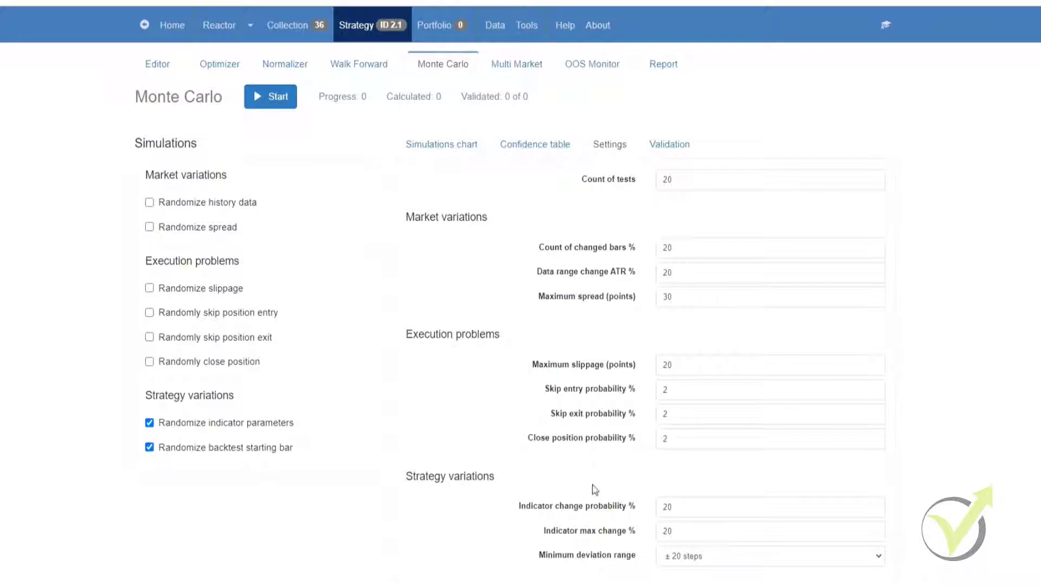
{"action": "left_click", "coordinate": [442, 144]}
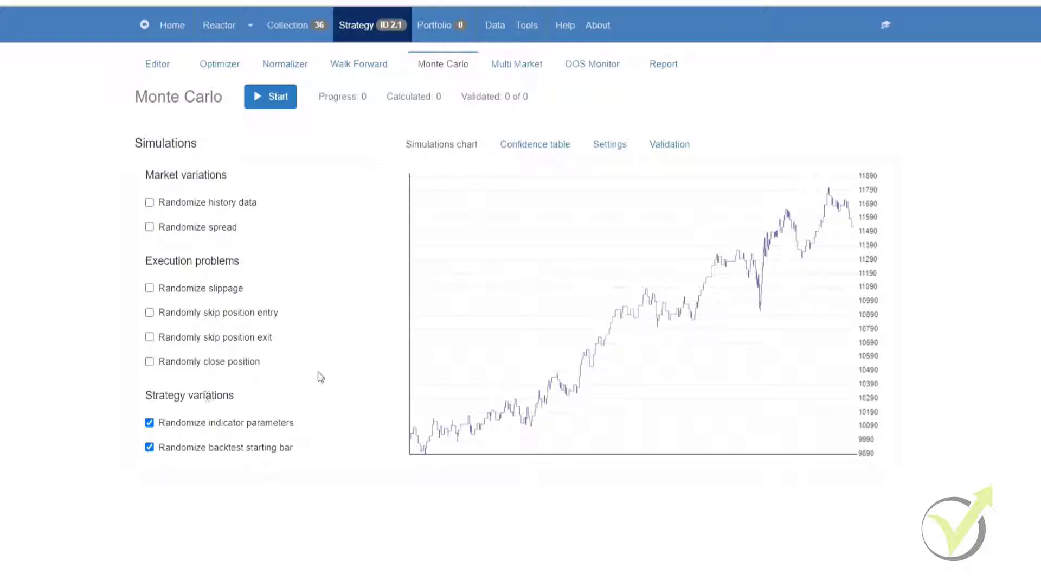
{"action": "mouse_move", "coordinate": [317, 315]}
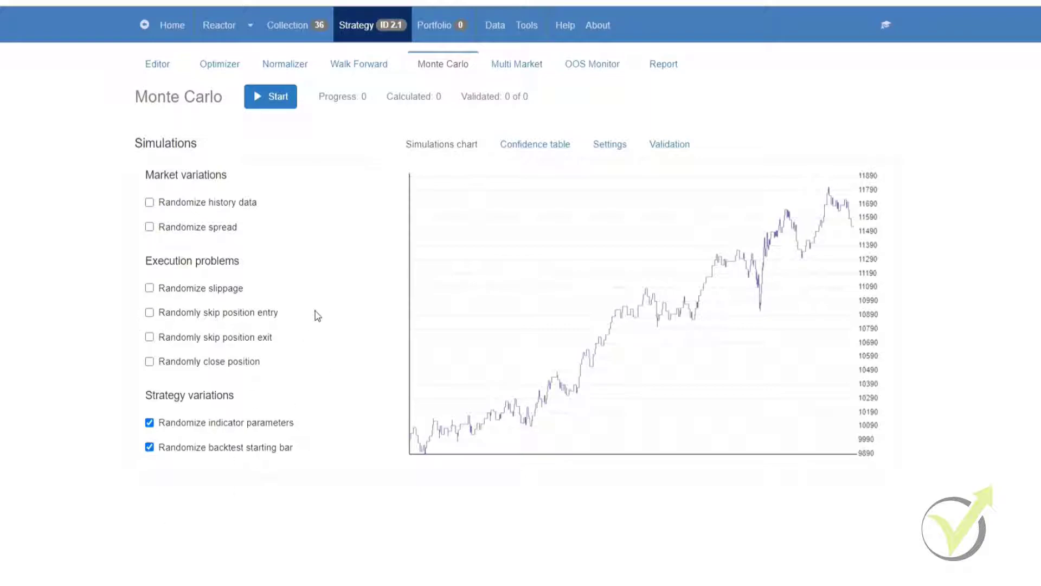
{"action": "mouse_move", "coordinate": [126, 353]}
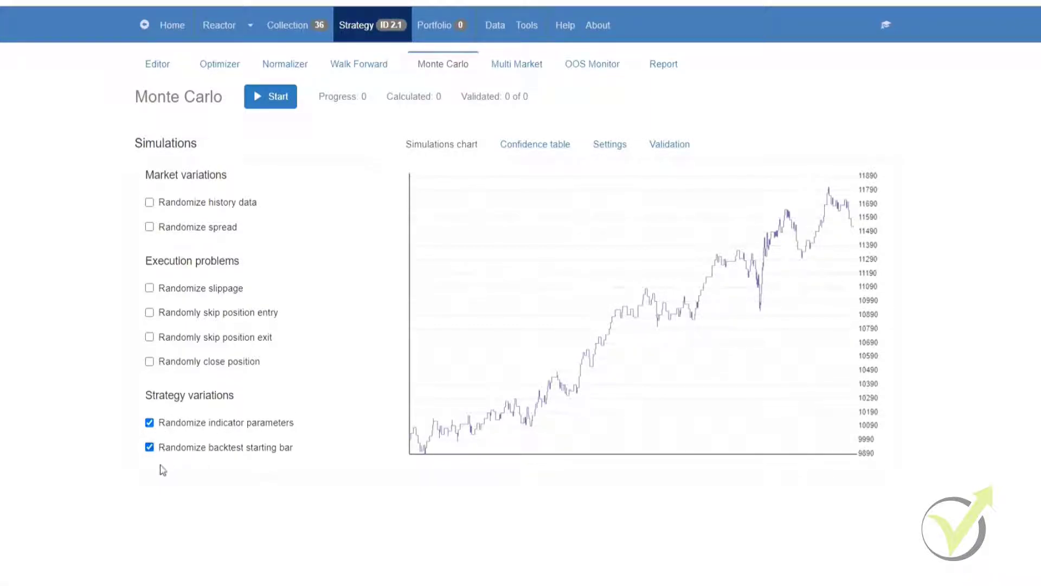
{"action": "left_click", "coordinate": [270, 97]}
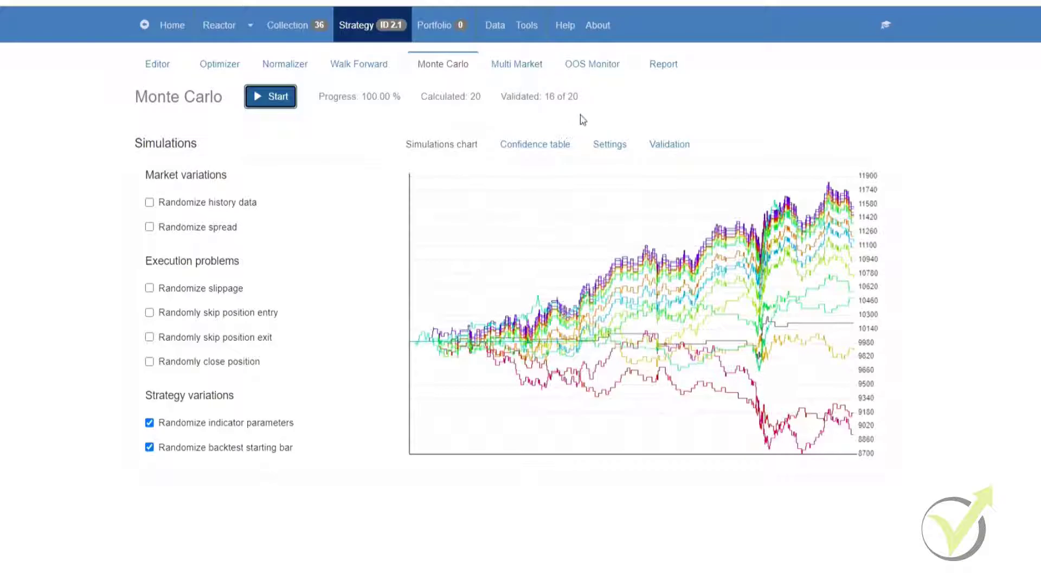
{"action": "mouse_move", "coordinate": [603, 117]}
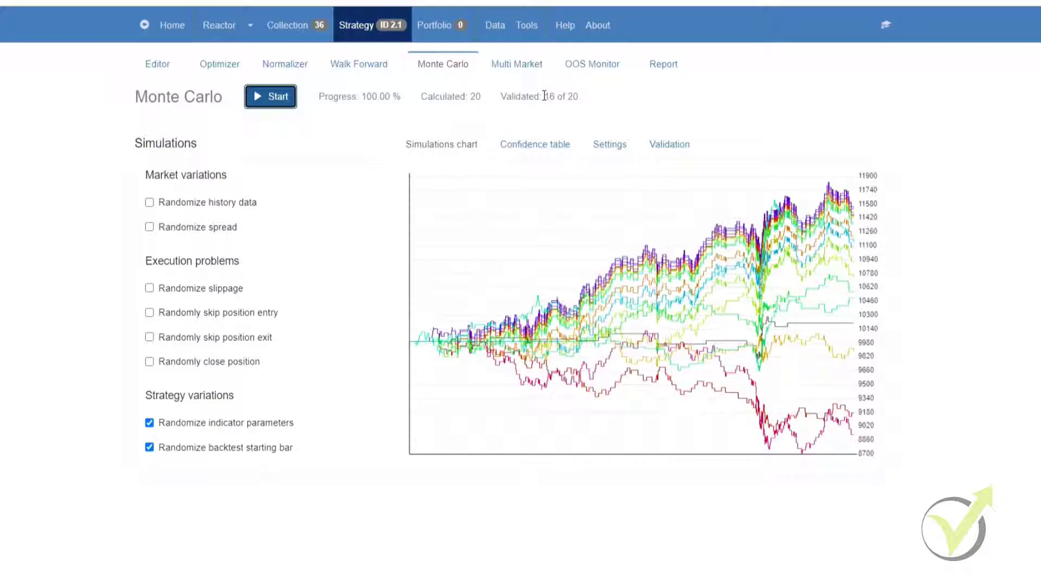
{"action": "mouse_move", "coordinate": [593, 107]}
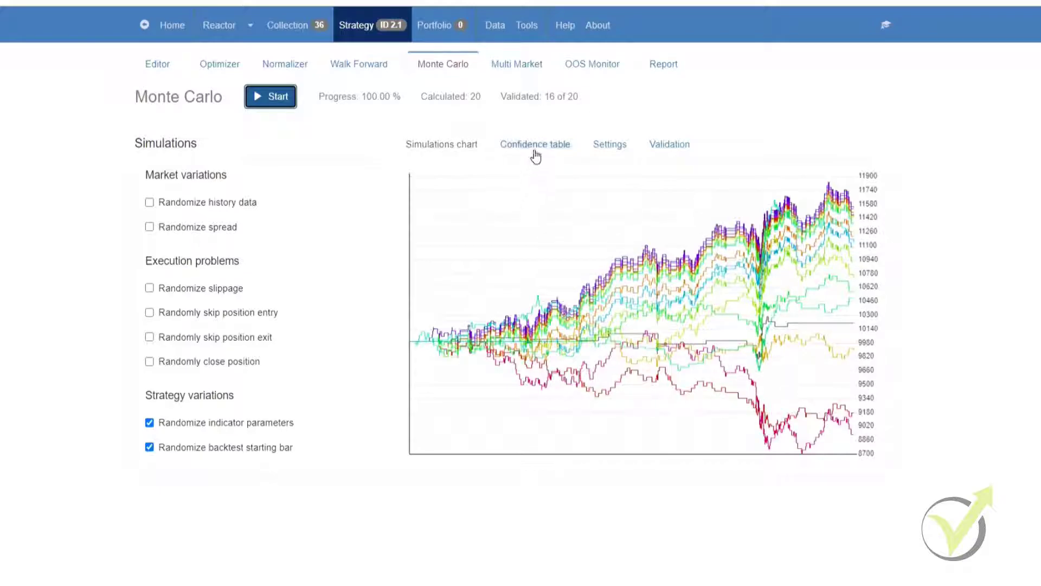
Show the confidence table and highlight the 209 profit at 55% confidence
{"action": "left_click", "coordinate": [534, 144]}
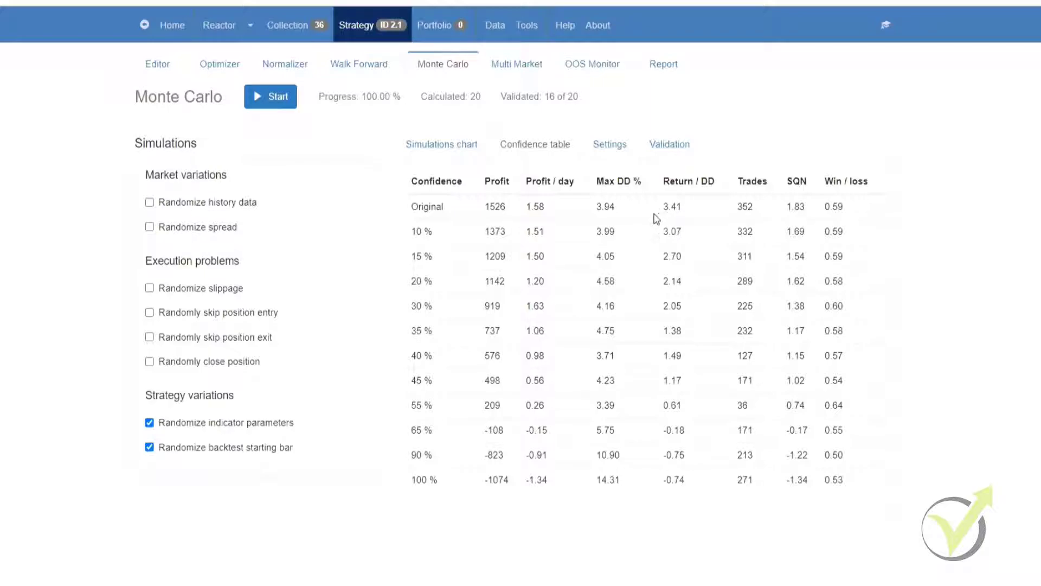
{"action": "mouse_move", "coordinate": [706, 327]}
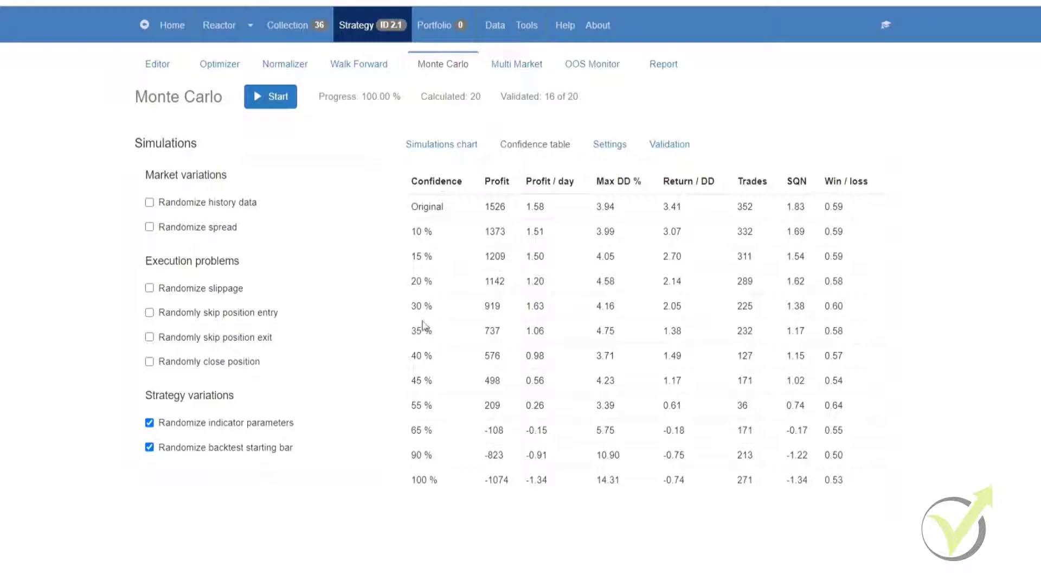
{"action": "mouse_move", "coordinate": [414, 380]}
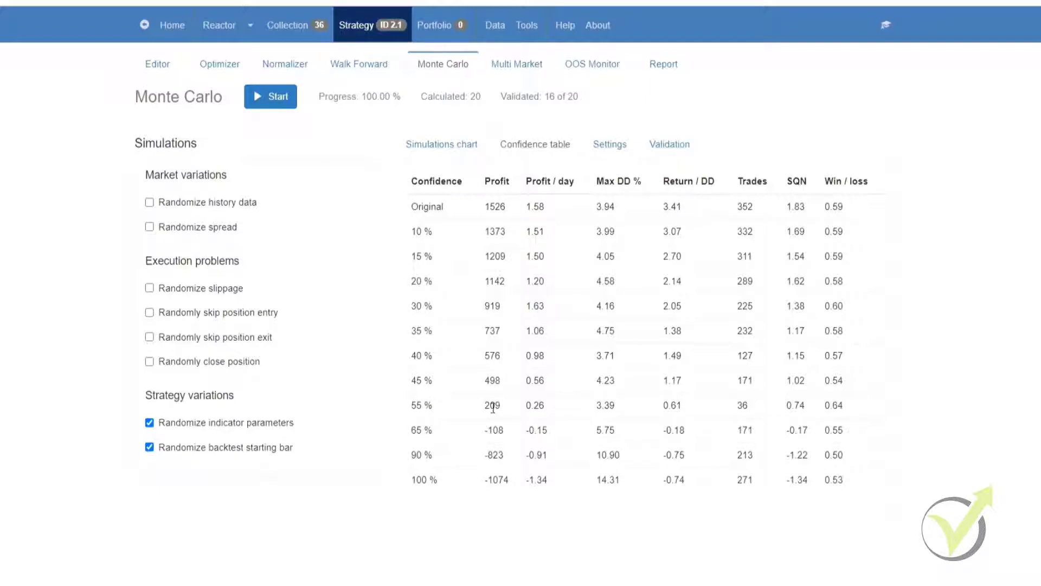
{"action": "double_click", "coordinate": [492, 404]}
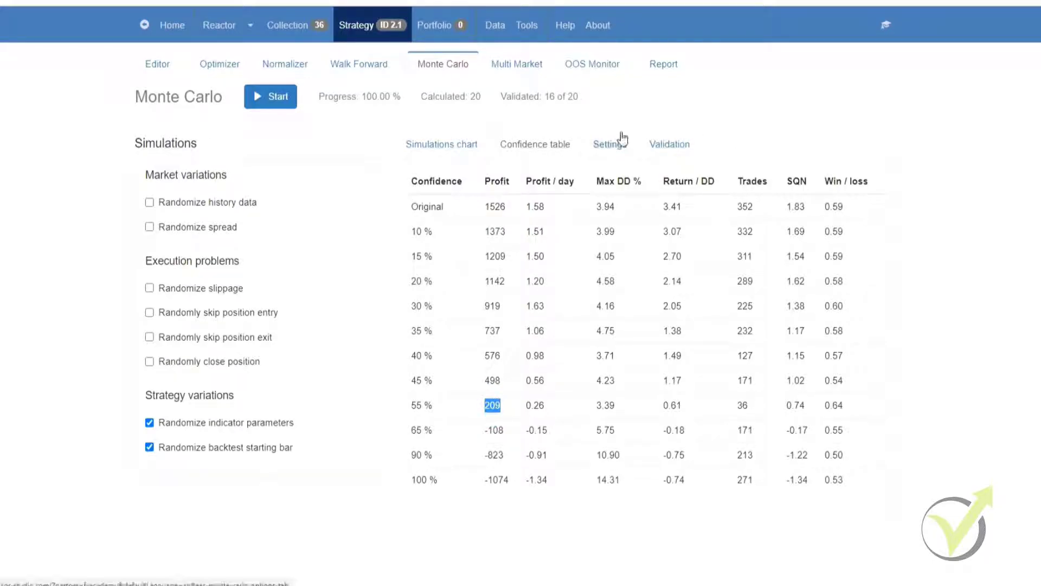
Review the Monte Carlo settings, 20 tests and variation percentages, down to the Reset option
{"action": "left_click", "coordinate": [609, 145]}
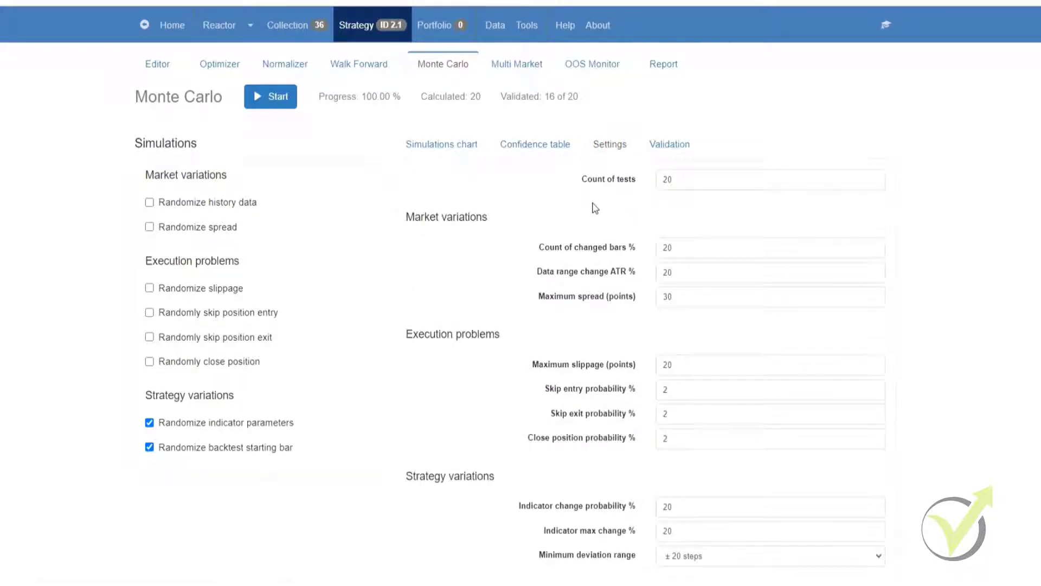
{"action": "mouse_move", "coordinate": [948, 341]}
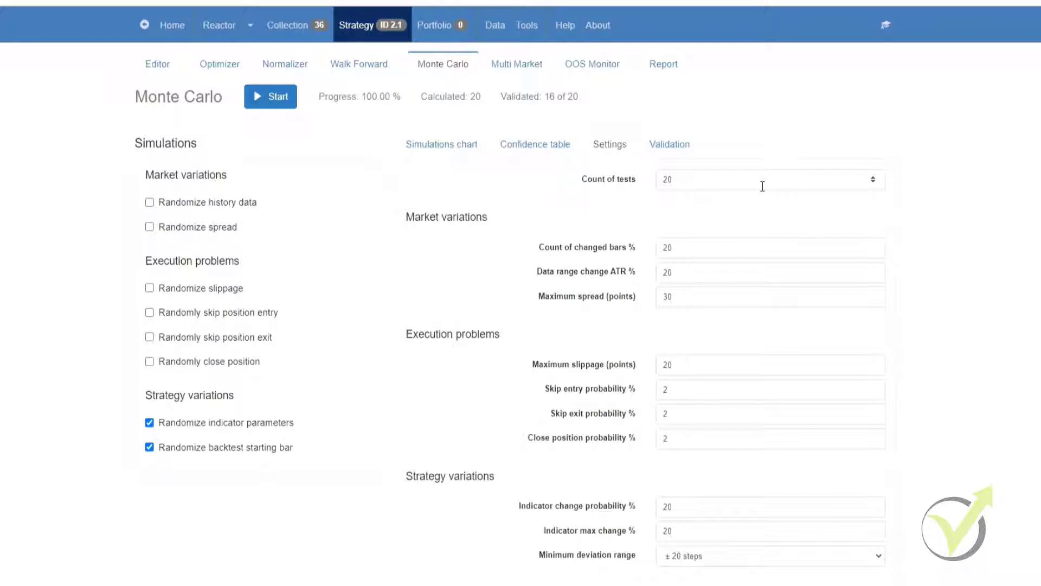
{"action": "mouse_move", "coordinate": [761, 185]}
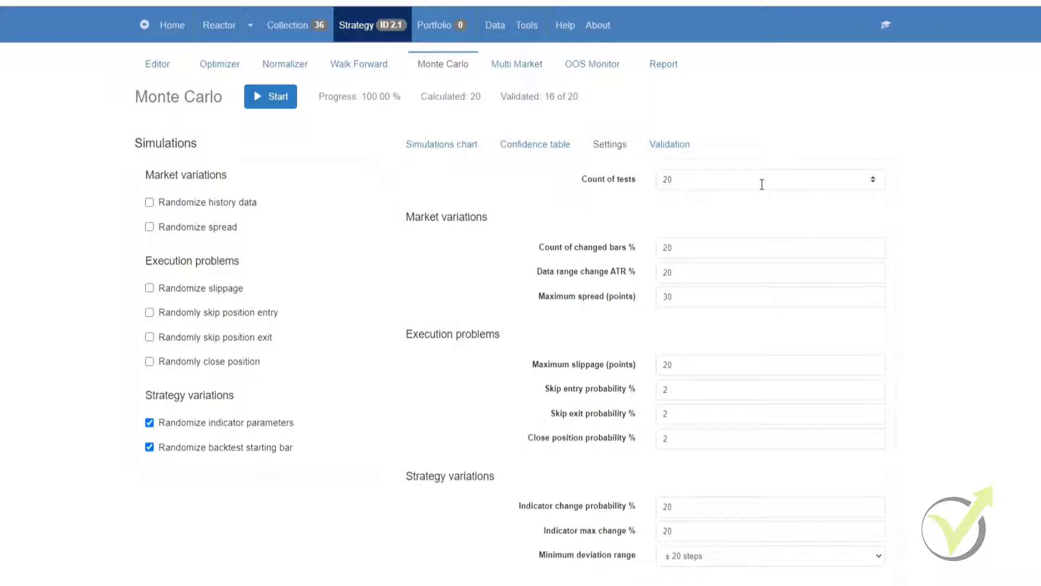
{"action": "mouse_move", "coordinate": [606, 252]}
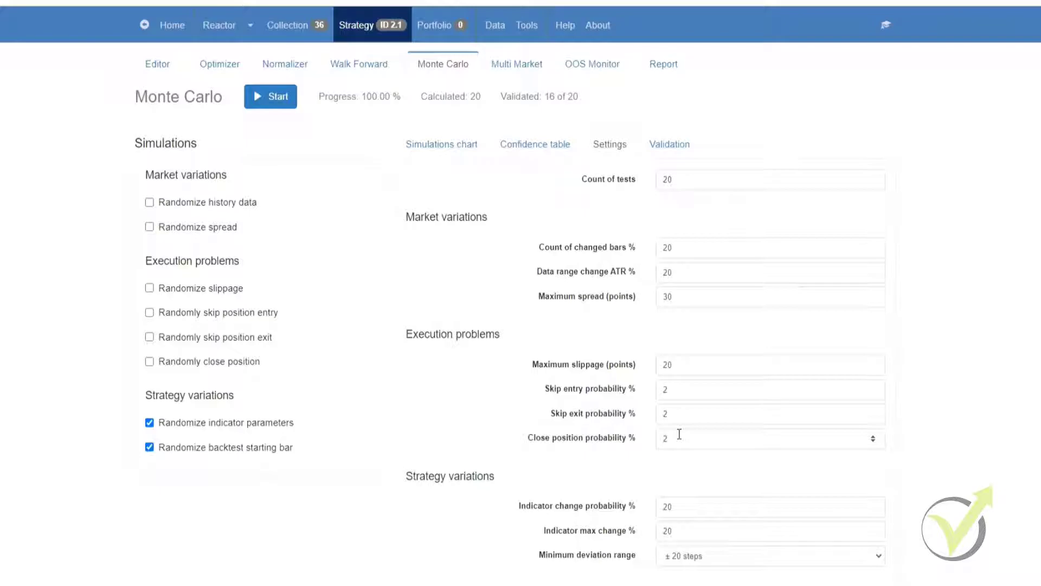
{"action": "scroll", "scroll_direction": "down", "scroll_amount": 3}
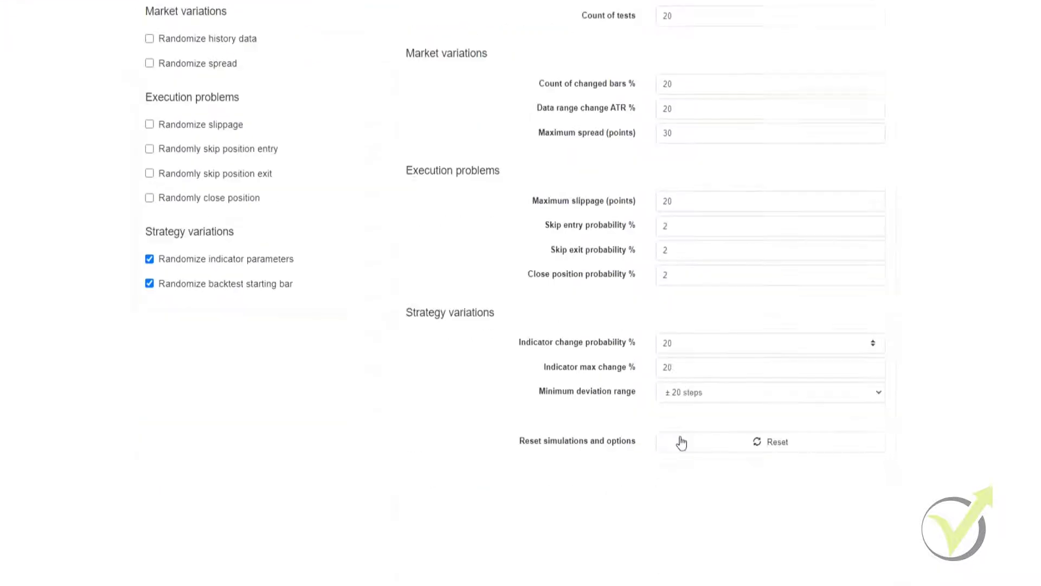
{"action": "scroll", "scroll_direction": "down", "scroll_amount": 3}
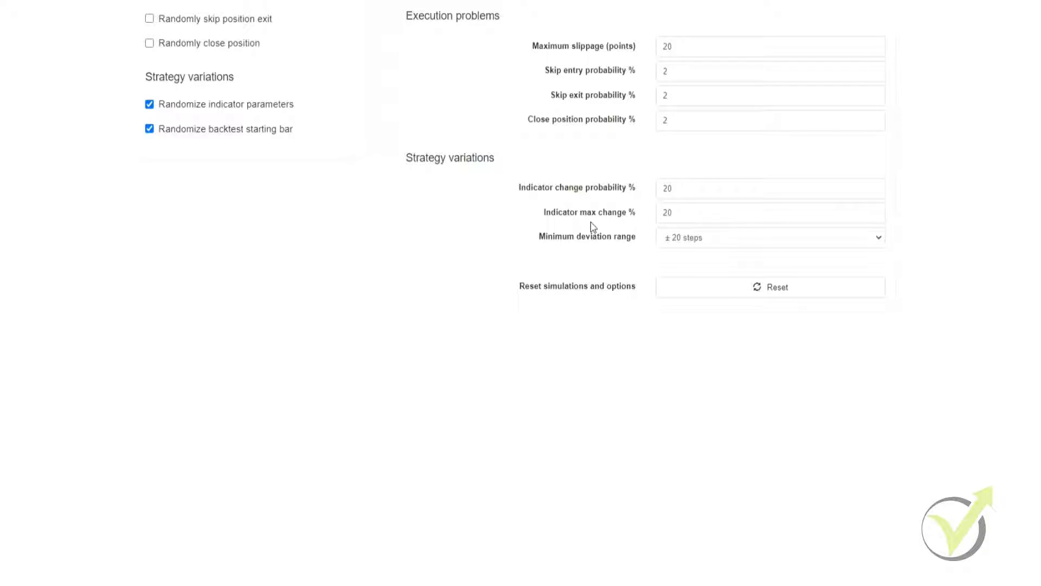
{"action": "mouse_move", "coordinate": [603, 249]}
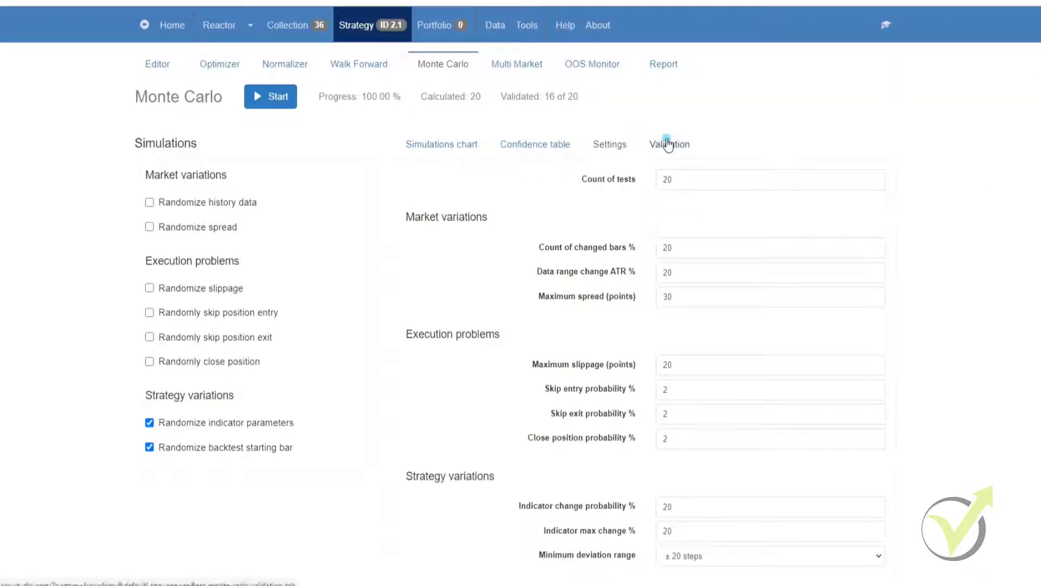
Show the validation criteria (min net profit 10, min 100 trades) and browse the Add criteria list
{"action": "left_click", "coordinate": [669, 144]}
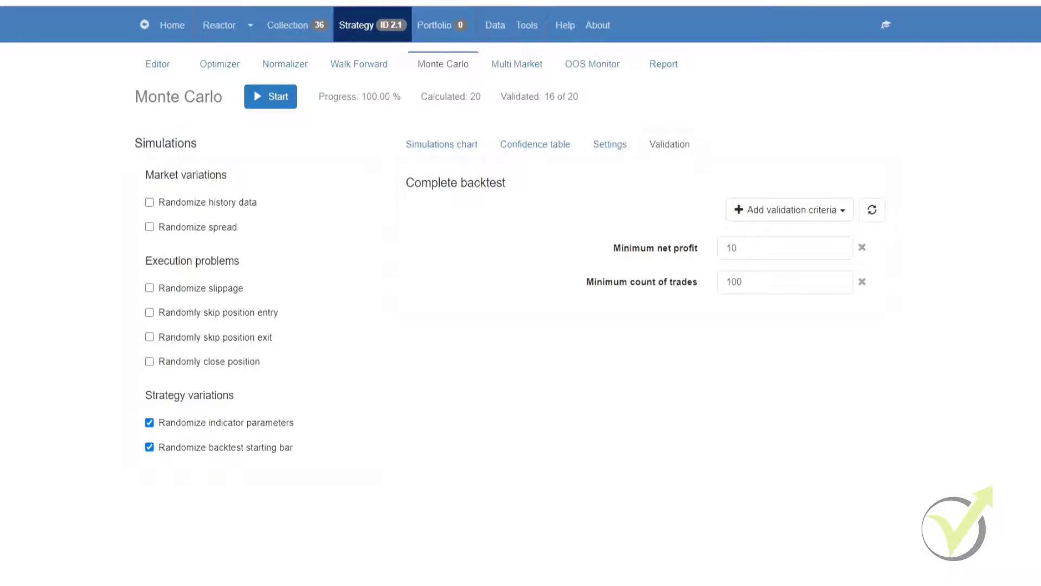
{"action": "mouse_move", "coordinate": [61, 331]}
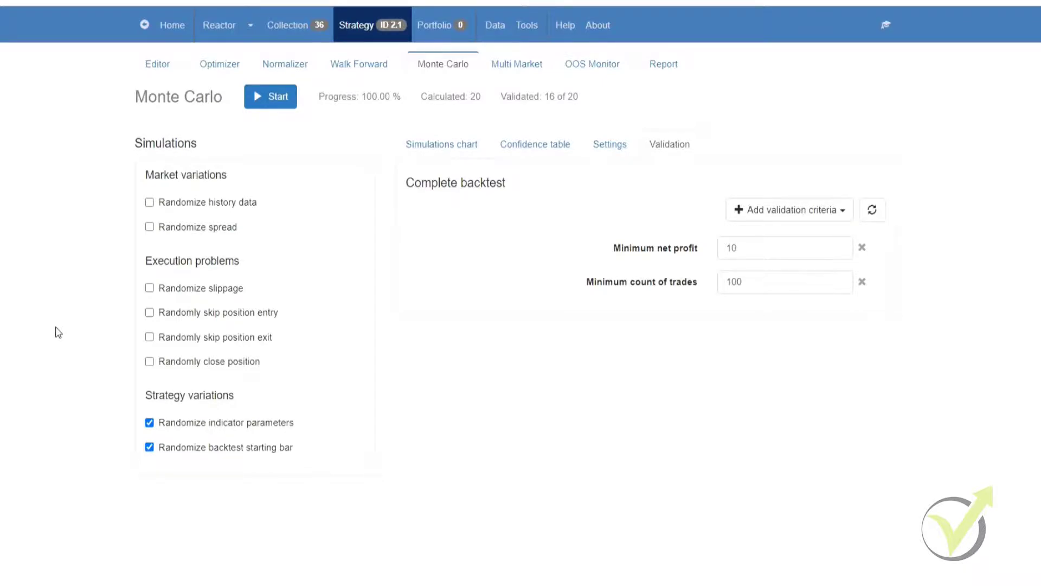
{"action": "mouse_move", "coordinate": [999, 268]}
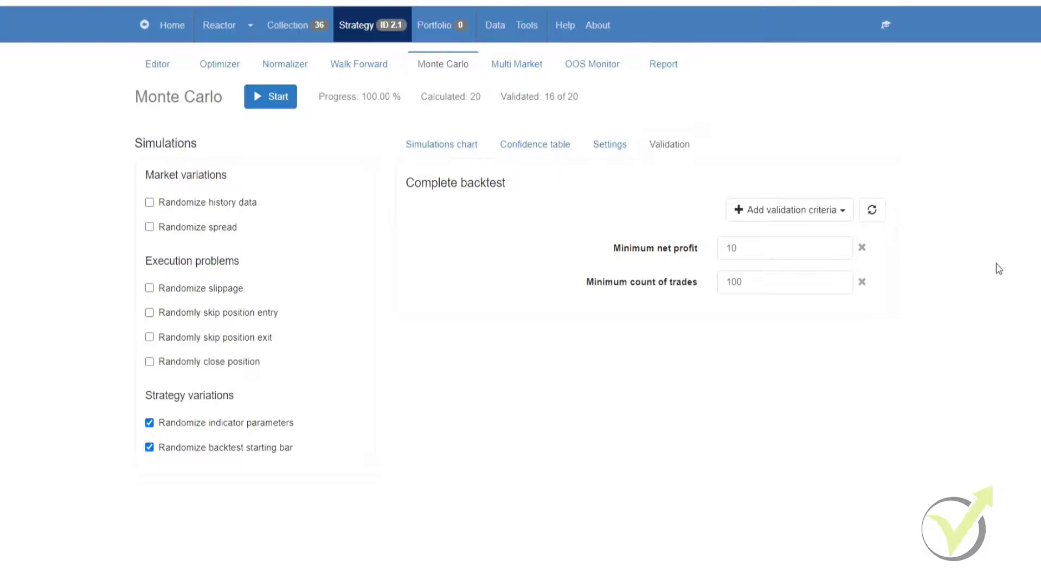
{"action": "left_click", "coordinate": [789, 209]}
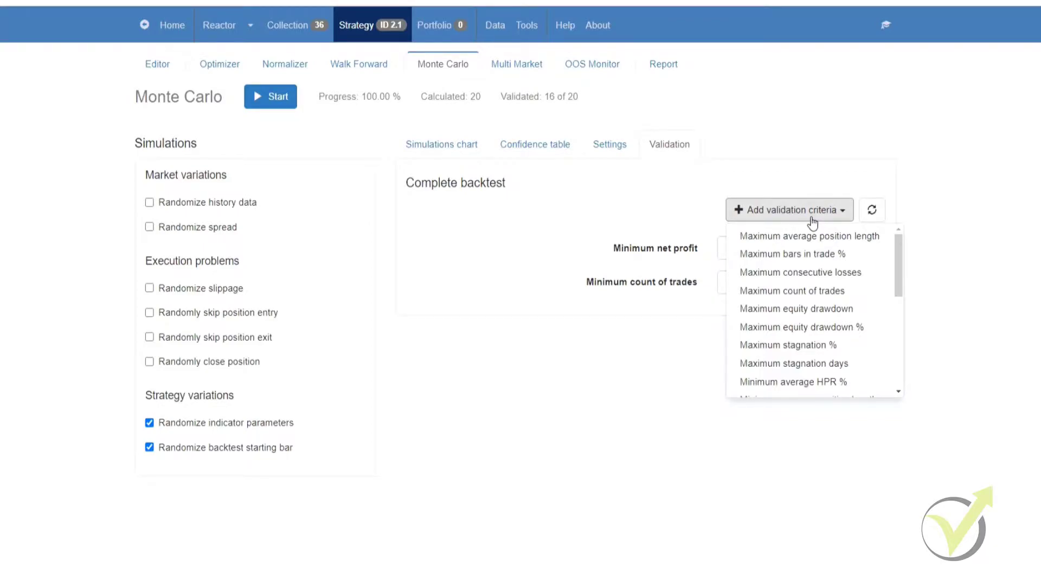
{"action": "left_click", "coordinate": [874, 178]}
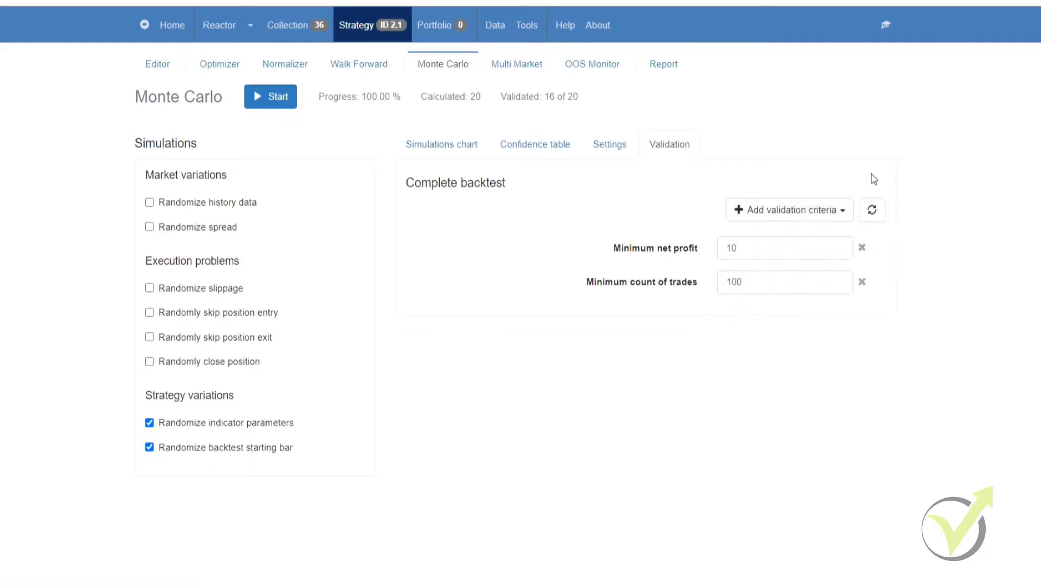
{"action": "left_click", "coordinate": [788, 209]}
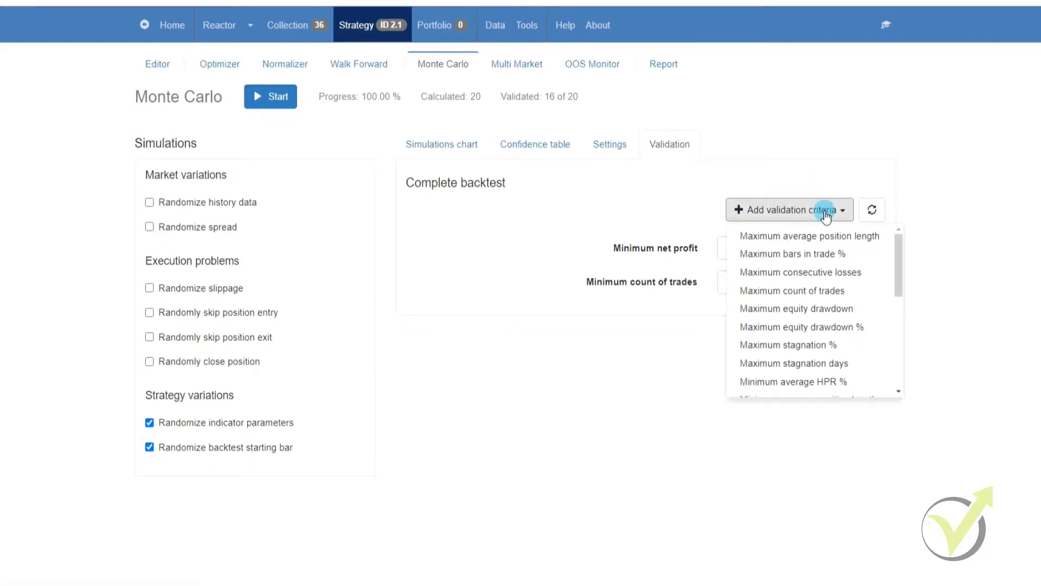
{"action": "left_click", "coordinate": [789, 209]}
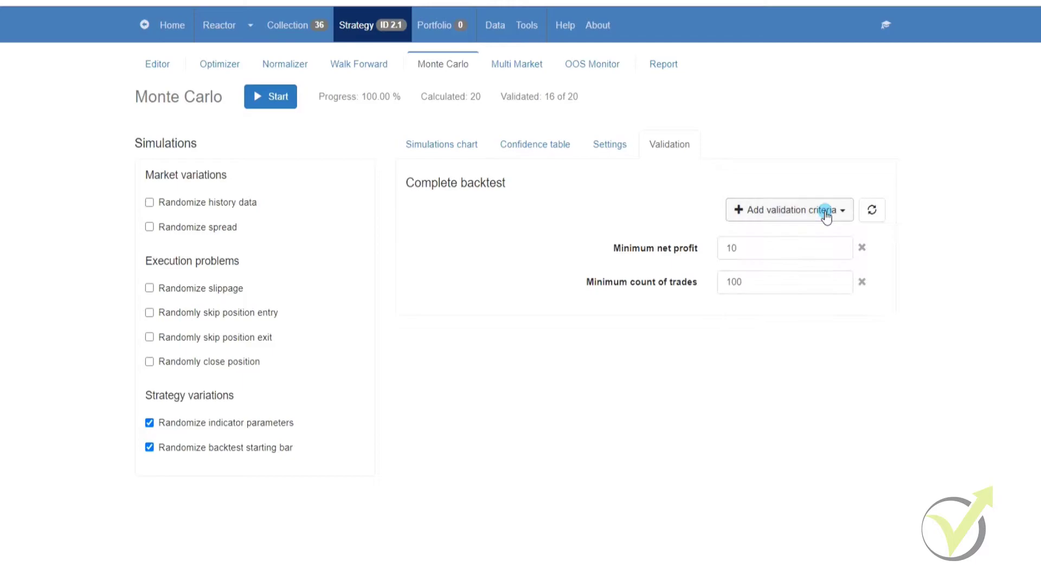
{"action": "left_click", "coordinate": [788, 210]}
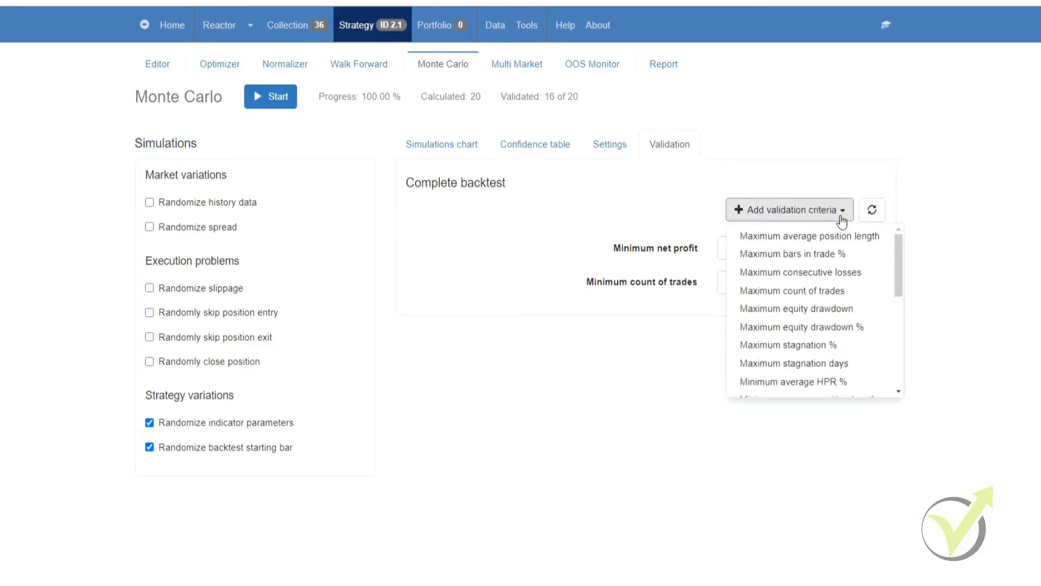
{"action": "left_click", "coordinate": [789, 209]}
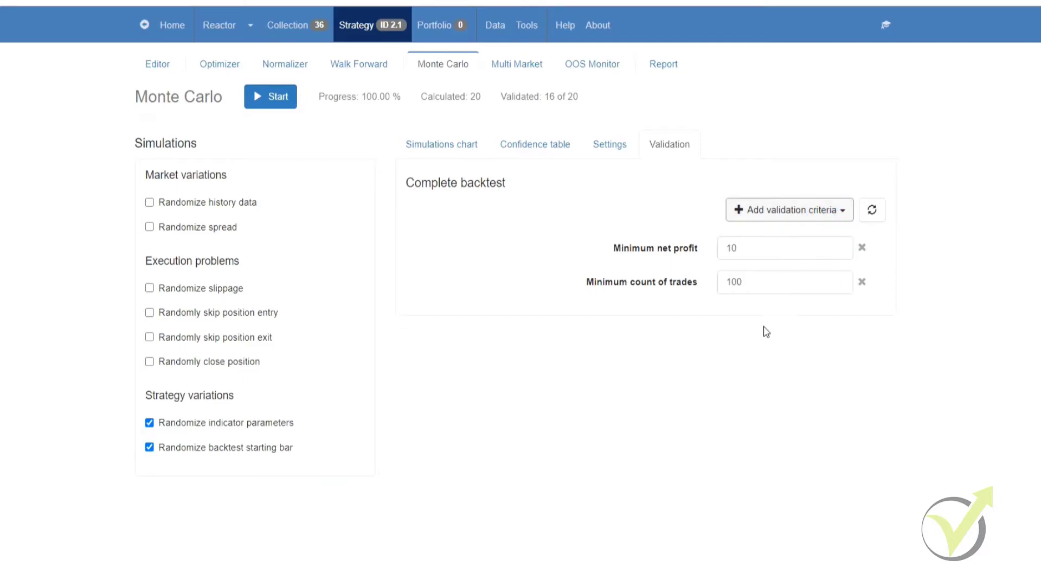